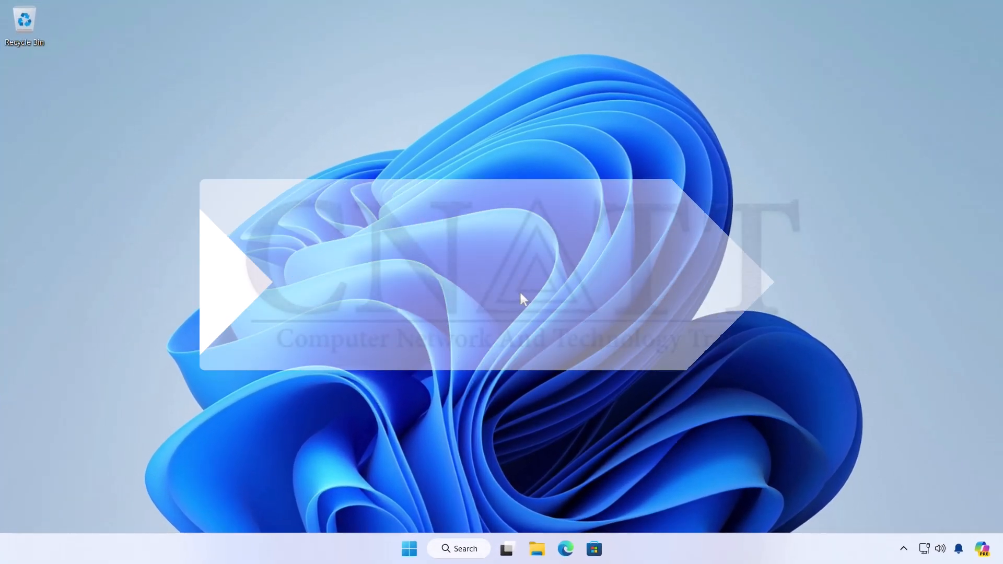
# Launch Edge and go to account.microsoft.com.
pyautogui.click(565, 549)
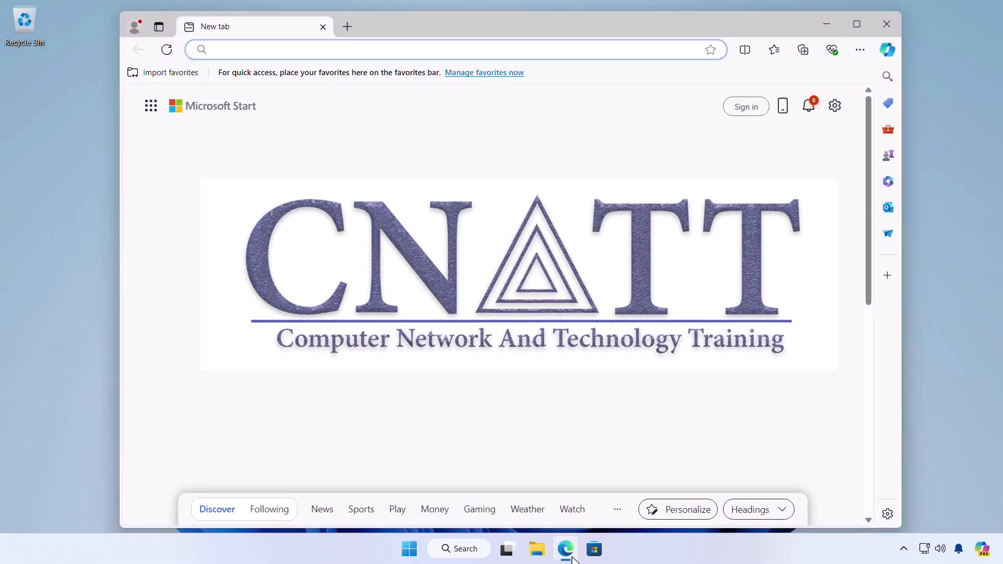
pyautogui.write('account.microsoft.com/account/Account?ru=https%3A%2F%2Faccount.microsoft.com%2F&destrt=ho...')
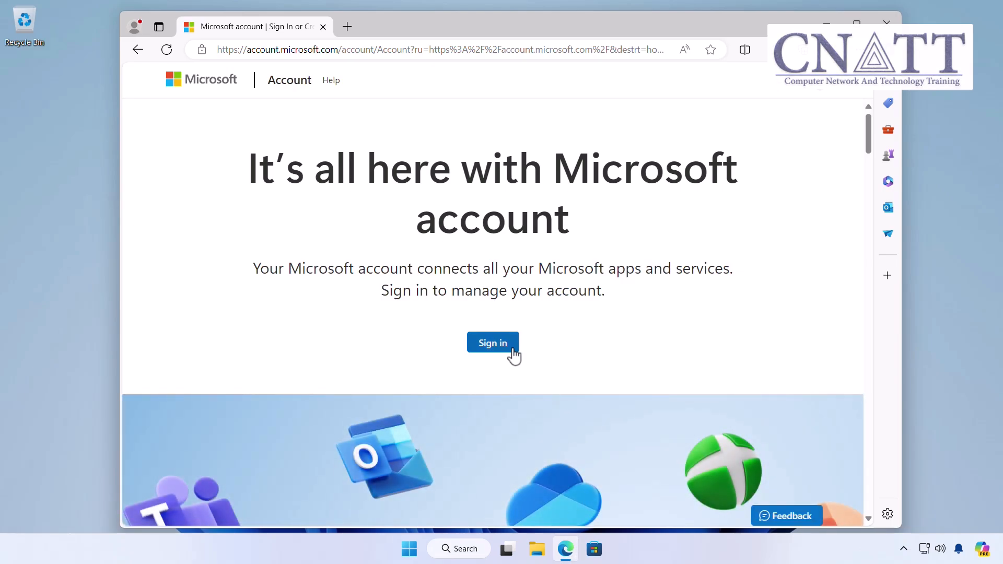
# Begin signing in and submit the account email address.
pyautogui.click(492, 342)
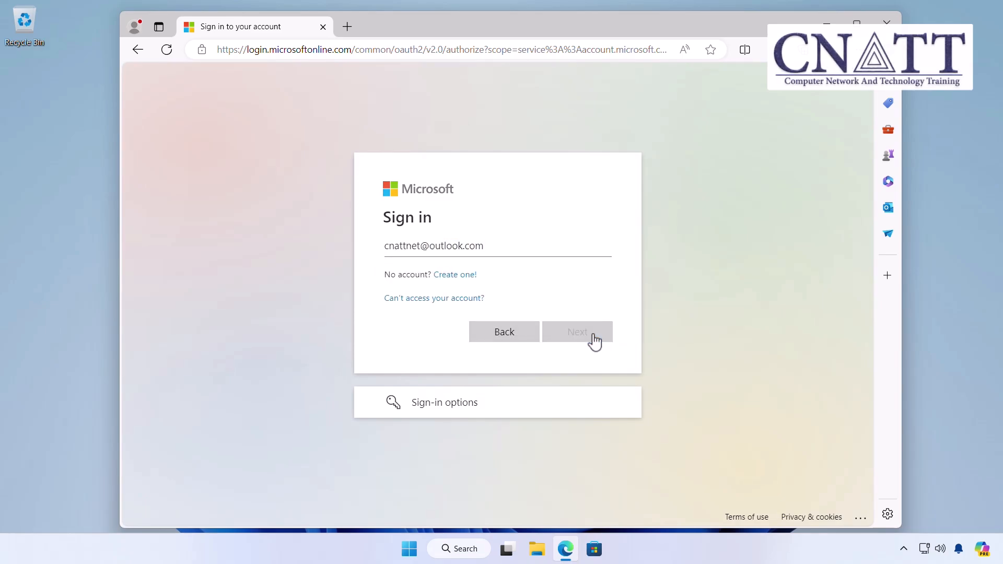
pyautogui.click(576, 331)
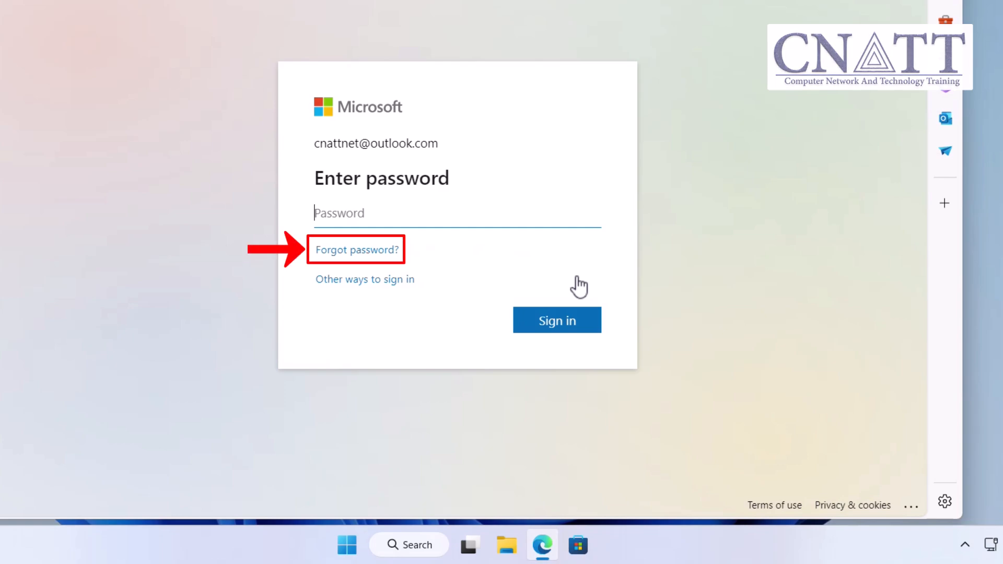
pyautogui.moveTo(357, 250)
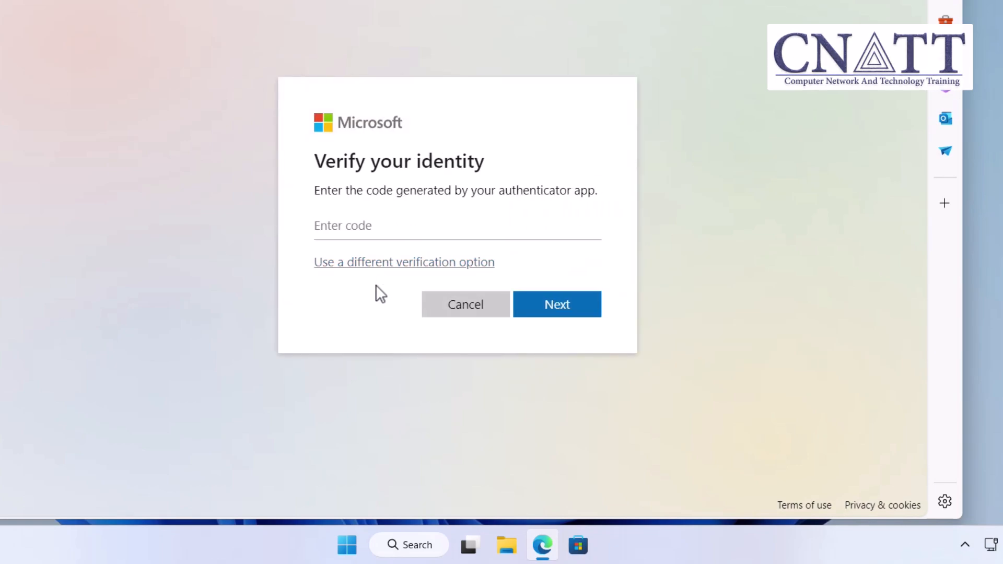
pyautogui.moveTo(373, 339)
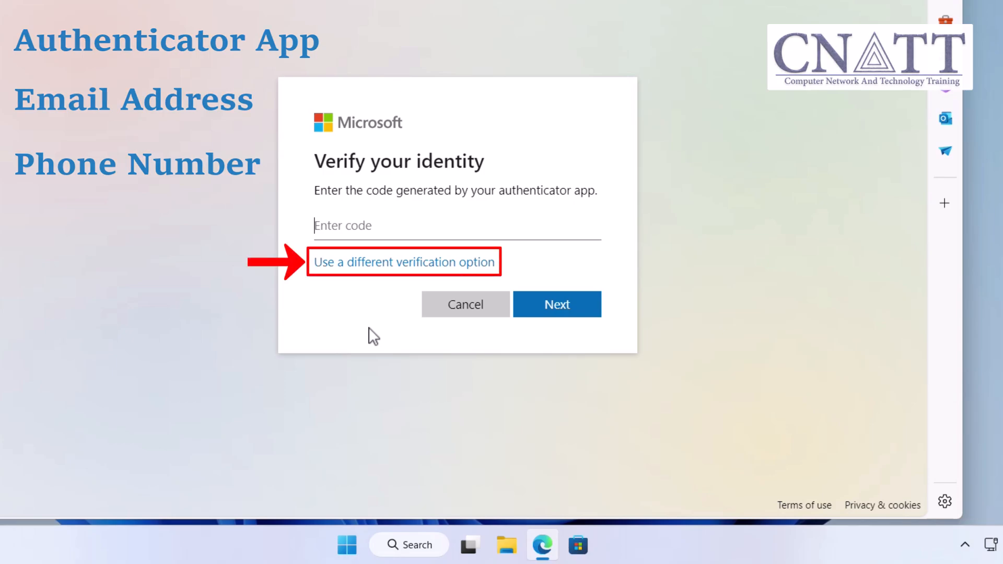
pyautogui.moveTo(403, 262)
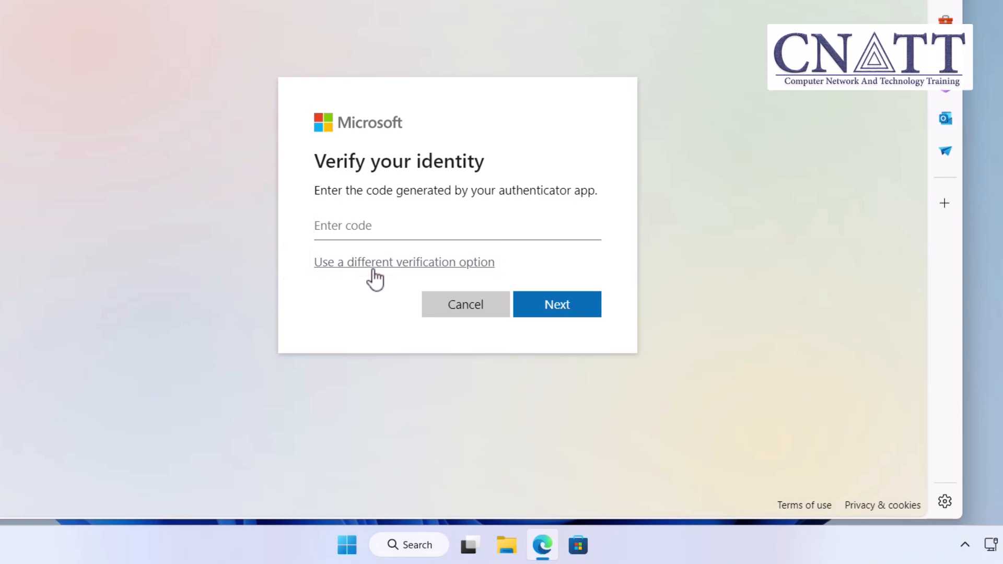
# Choose 'Use a different verification option' instead of the authenticator code.
pyautogui.click(403, 262)
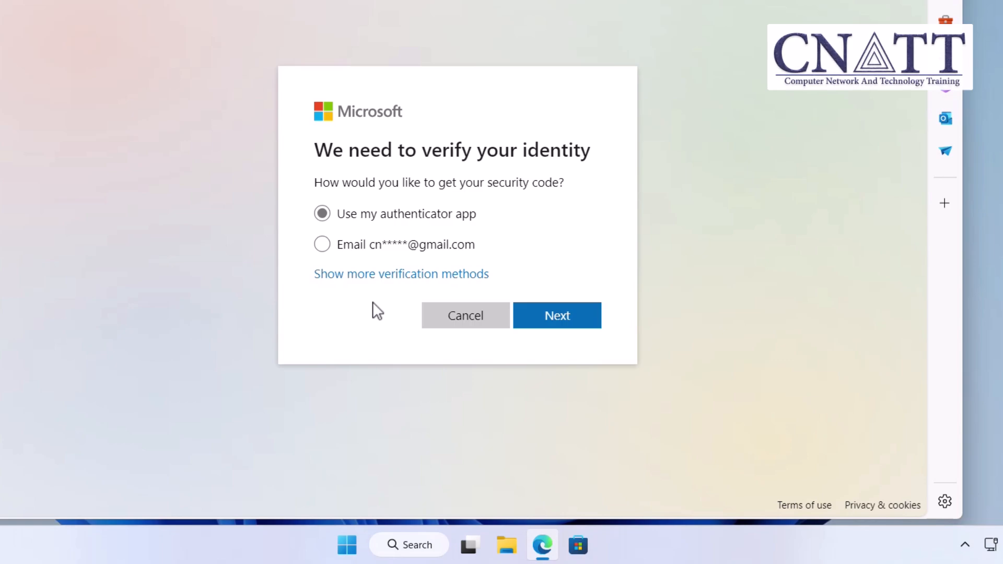
# Pick text-message verification, enter phone digits 6177, and request the security code.
pyautogui.click(322, 244)
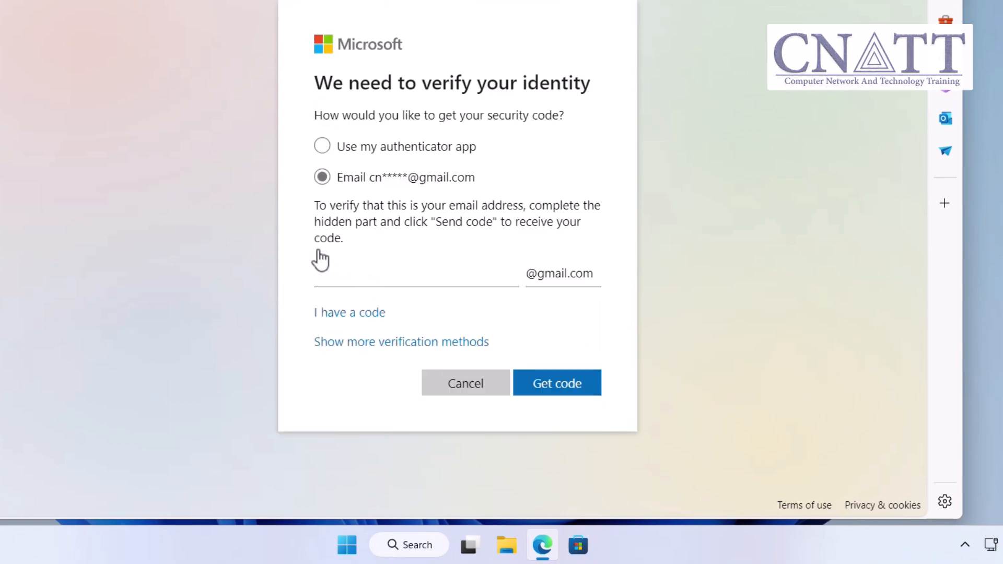
pyautogui.moveTo(356, 408)
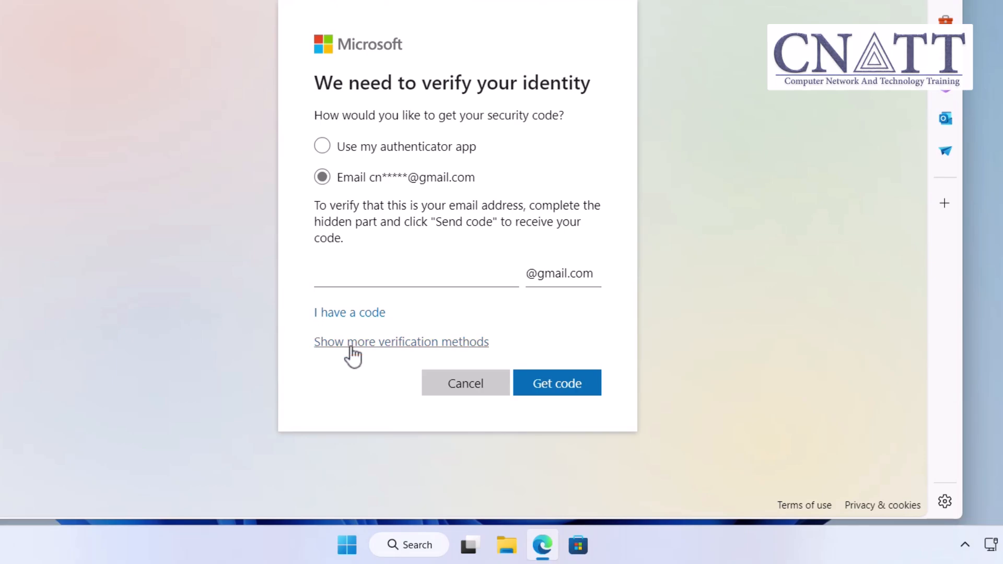
pyautogui.click(401, 341)
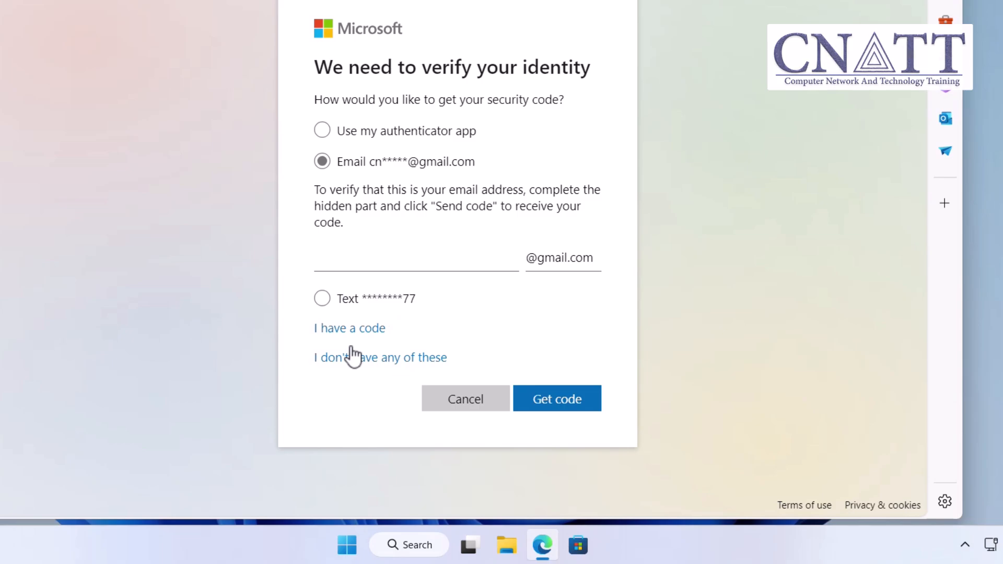
pyautogui.moveTo(328, 313)
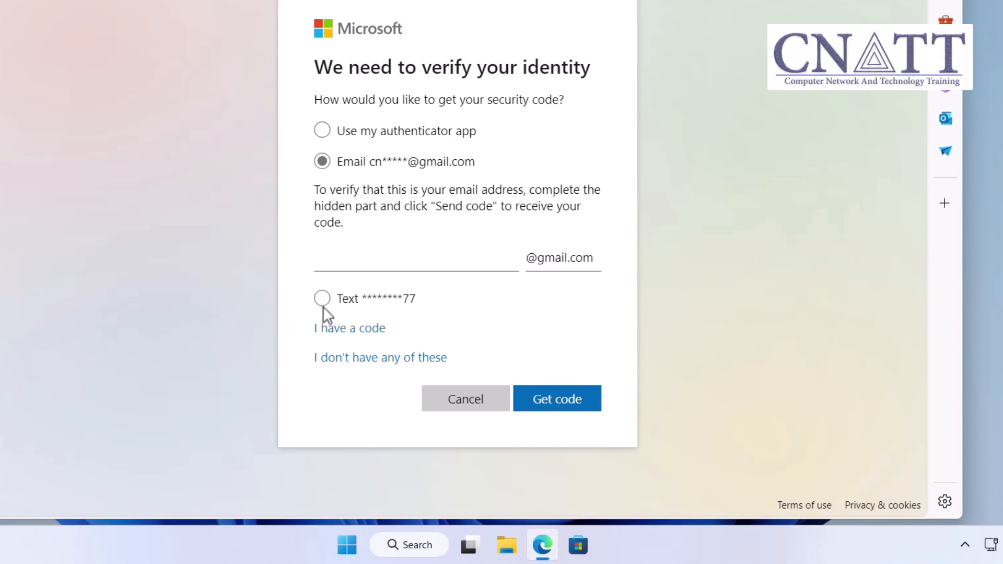
pyautogui.moveTo(323, 307)
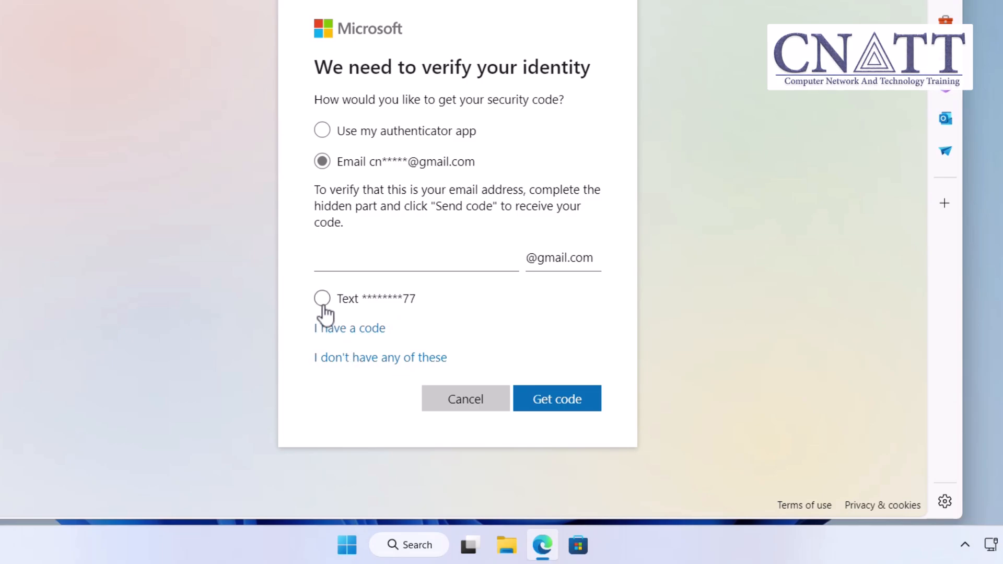
pyautogui.click(321, 298)
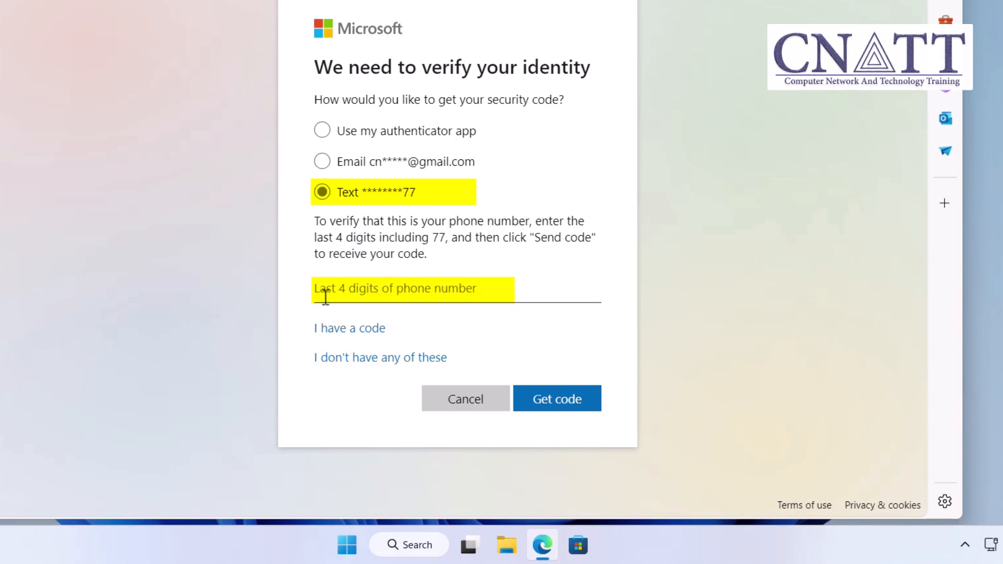
pyautogui.moveTo(247, 304)
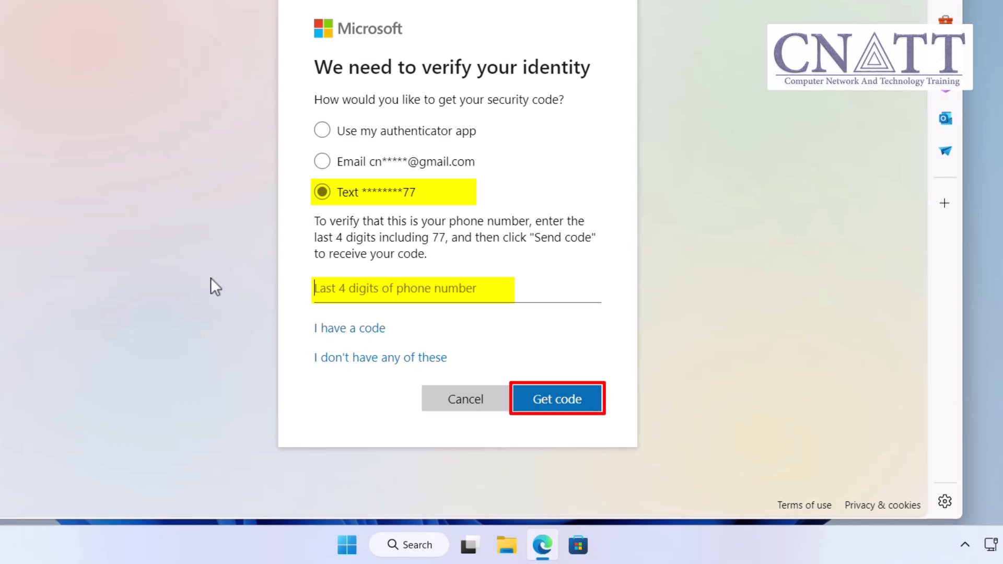
pyautogui.write('617')
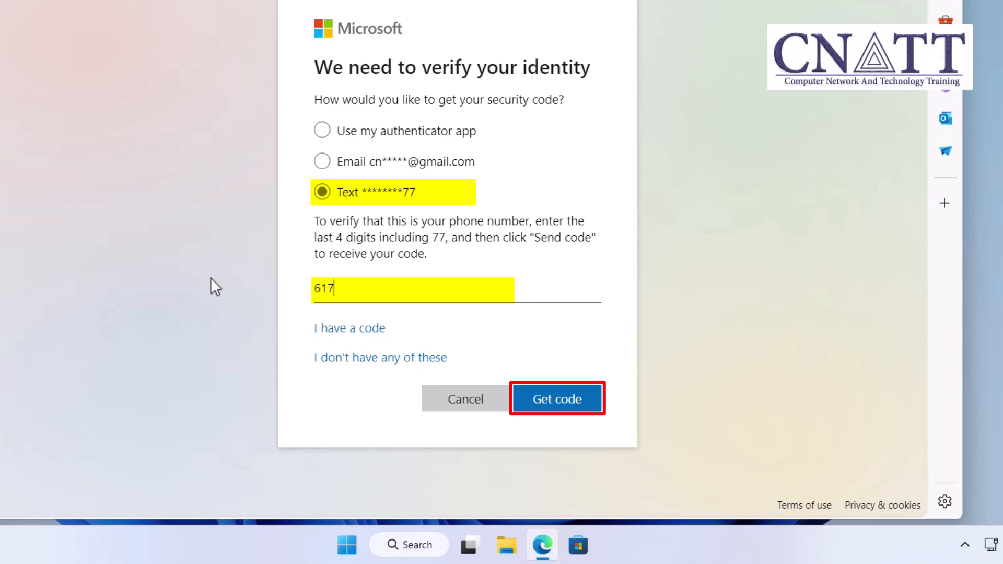
pyautogui.write('7')
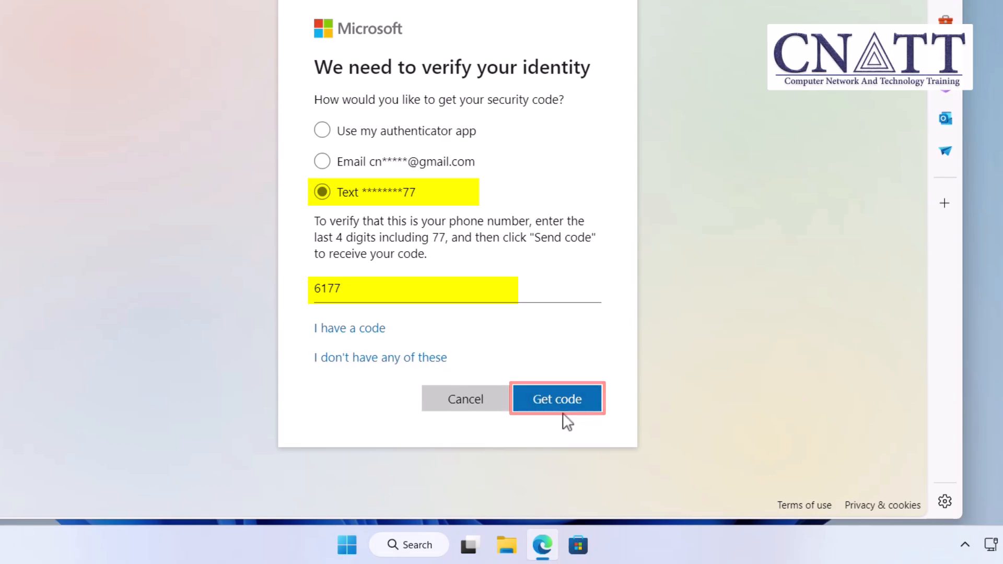
pyautogui.click(555, 399)
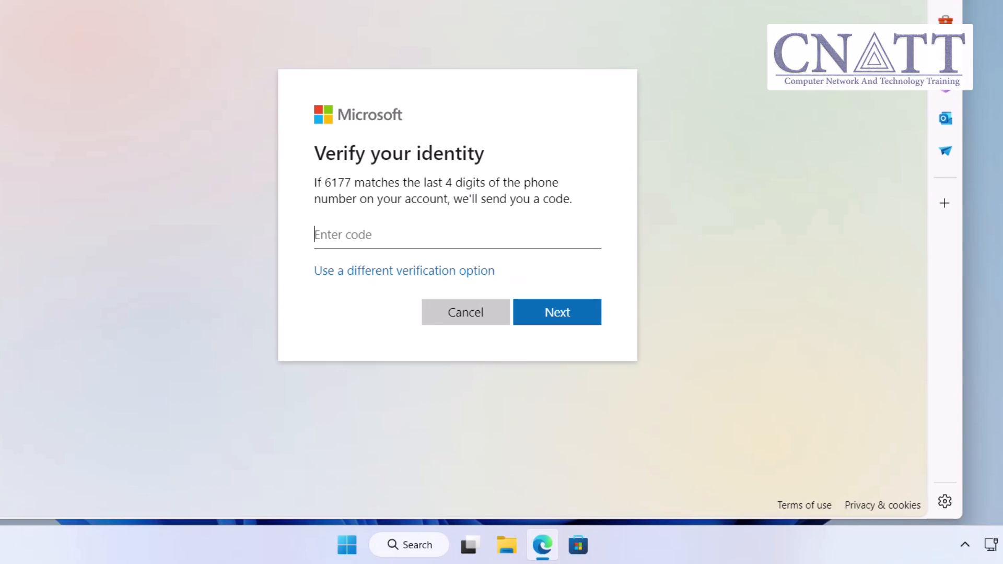
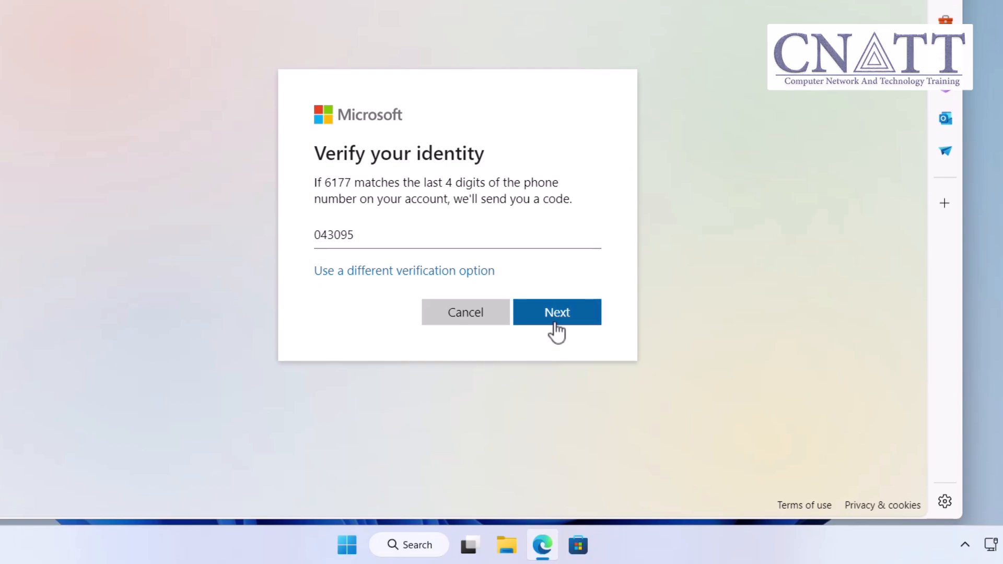
pyautogui.click(555, 312)
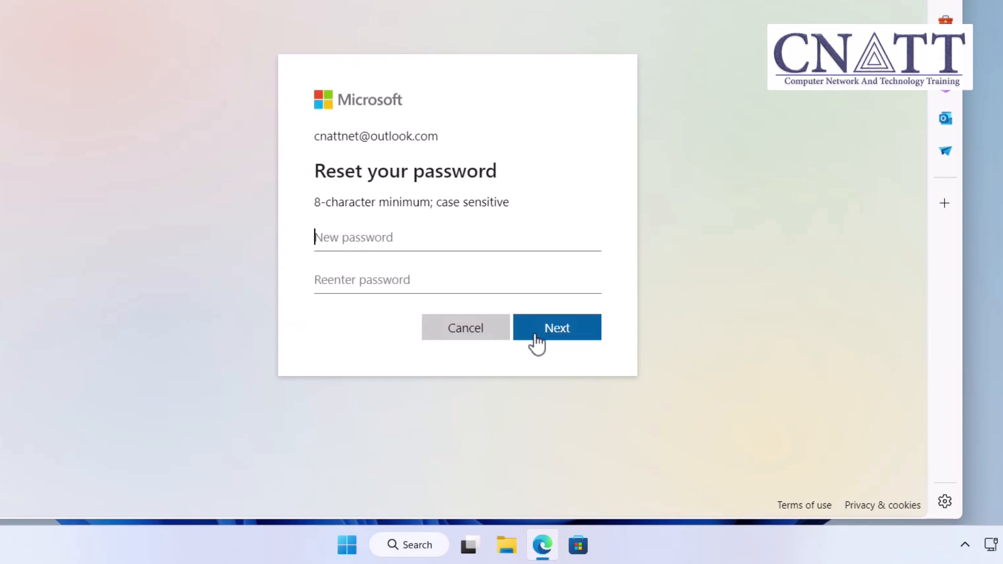
pyautogui.moveTo(482, 374)
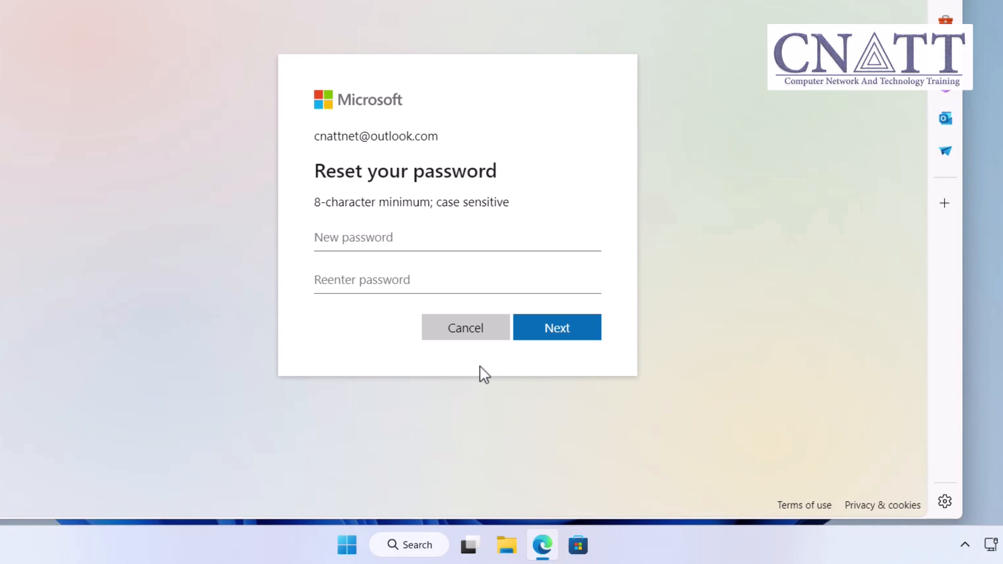
# Enter the new password in both fields and submit it.
pyautogui.write('••••')
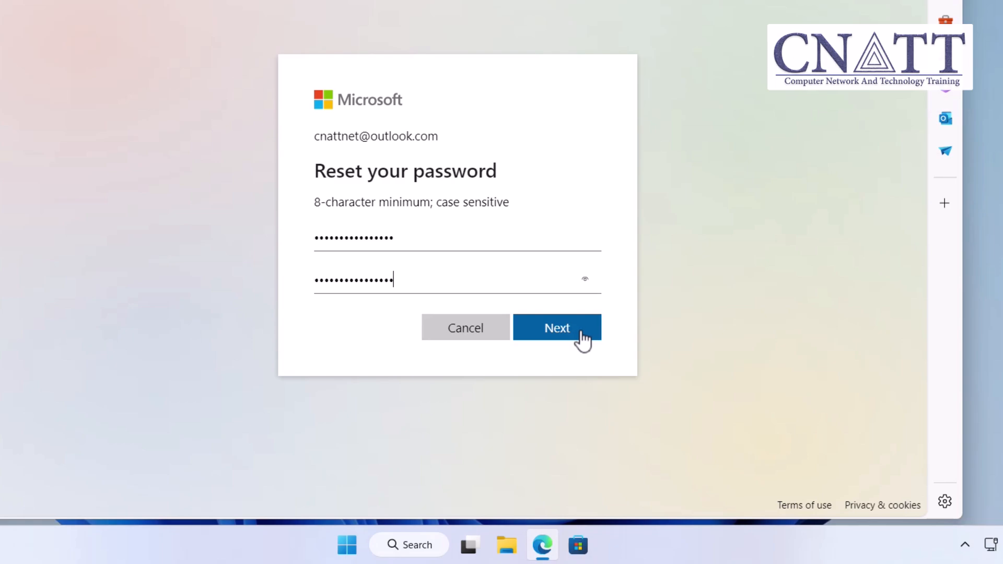
pyautogui.click(555, 327)
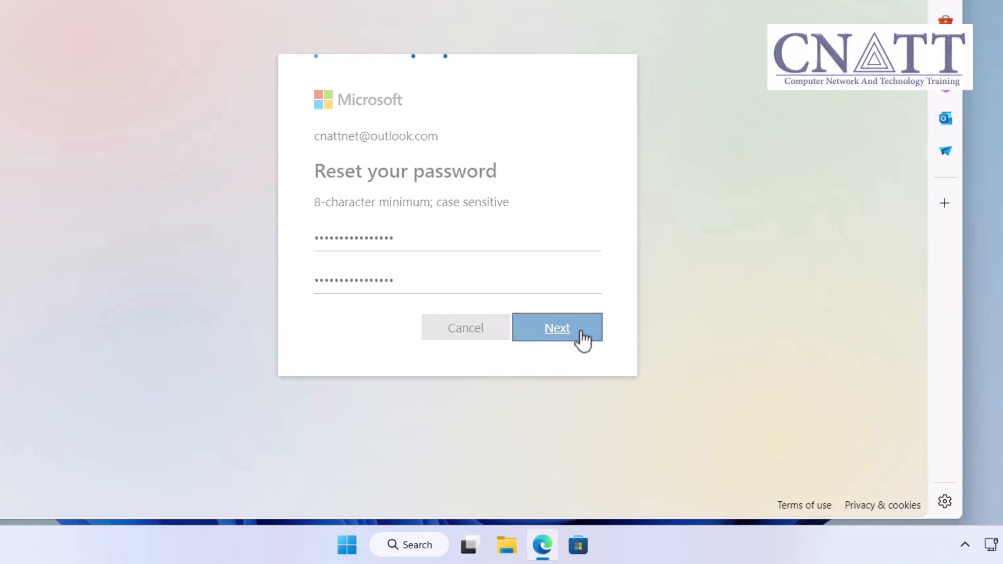
pyautogui.click(555, 328)
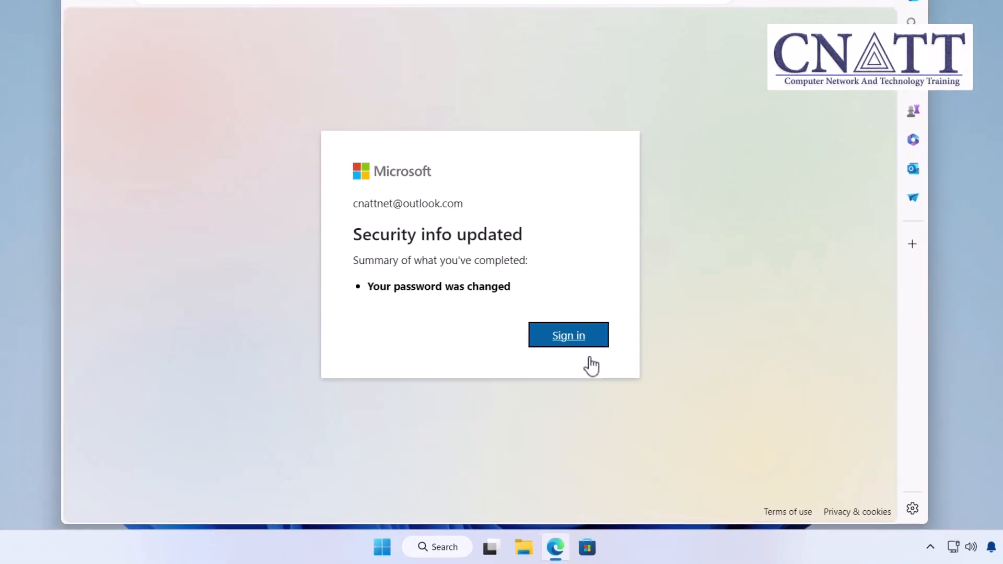
# Sign in, choose to stay signed in, and dismiss Edge's save-password offer.
pyautogui.click(568, 335)
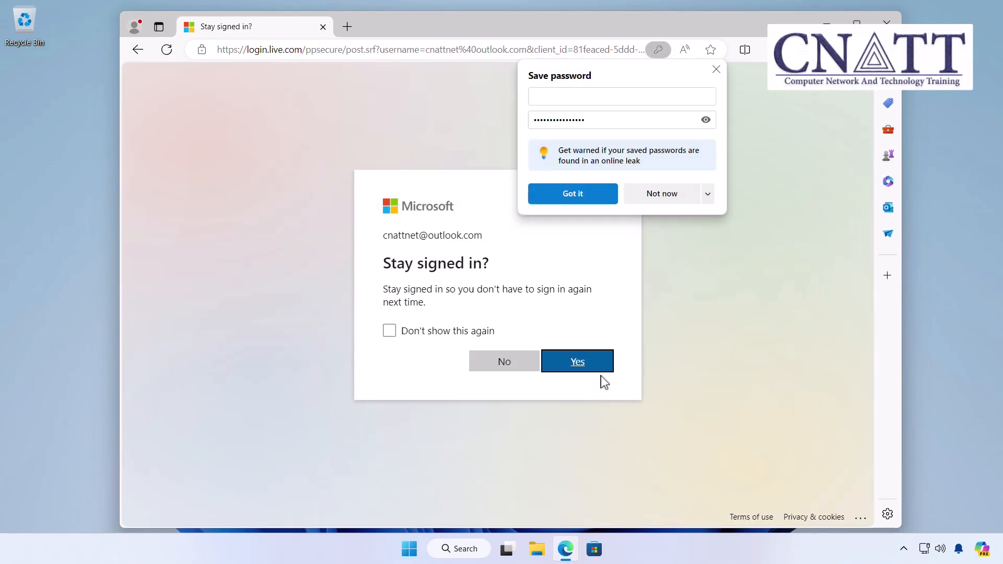
pyautogui.click(576, 361)
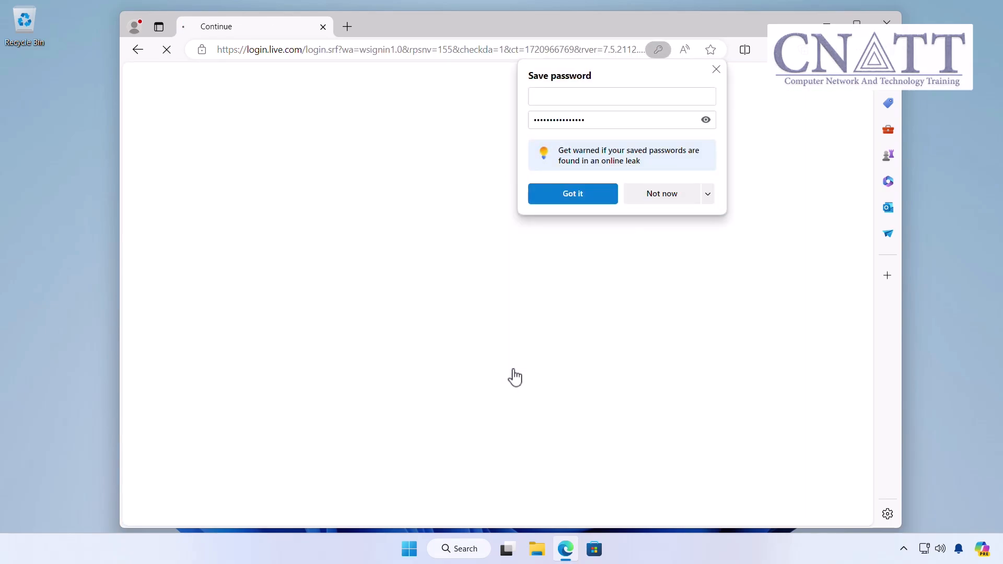
pyautogui.click(572, 193)
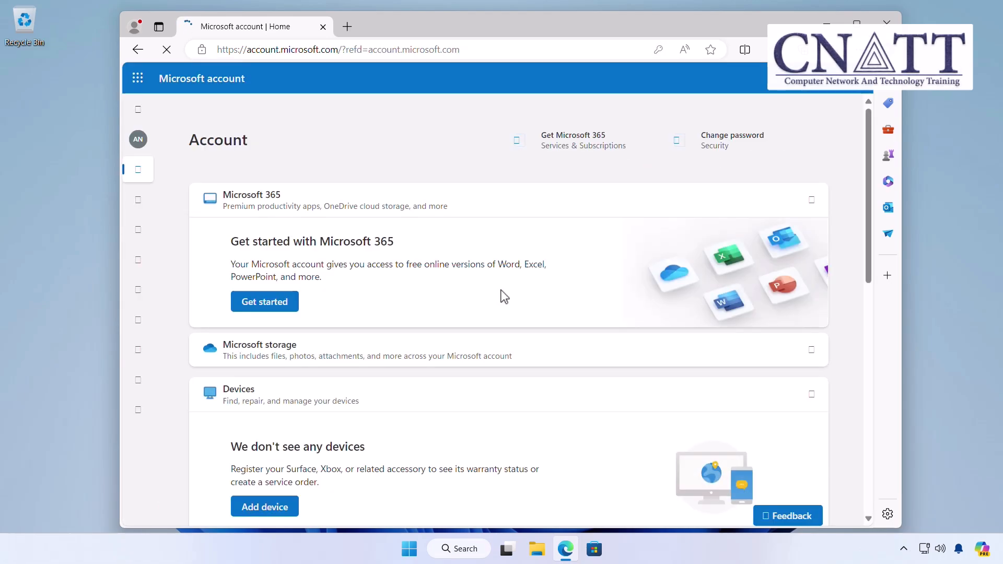